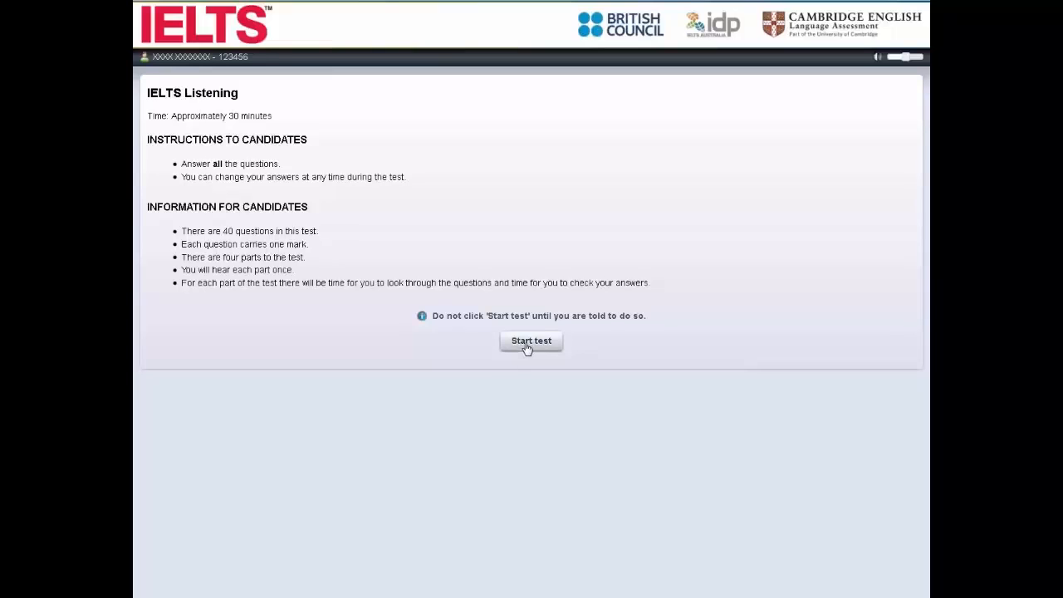
# Begin the Listening test to reach Part 1's note-completion questions on second-hand furniture
pyautogui.click(531, 341)
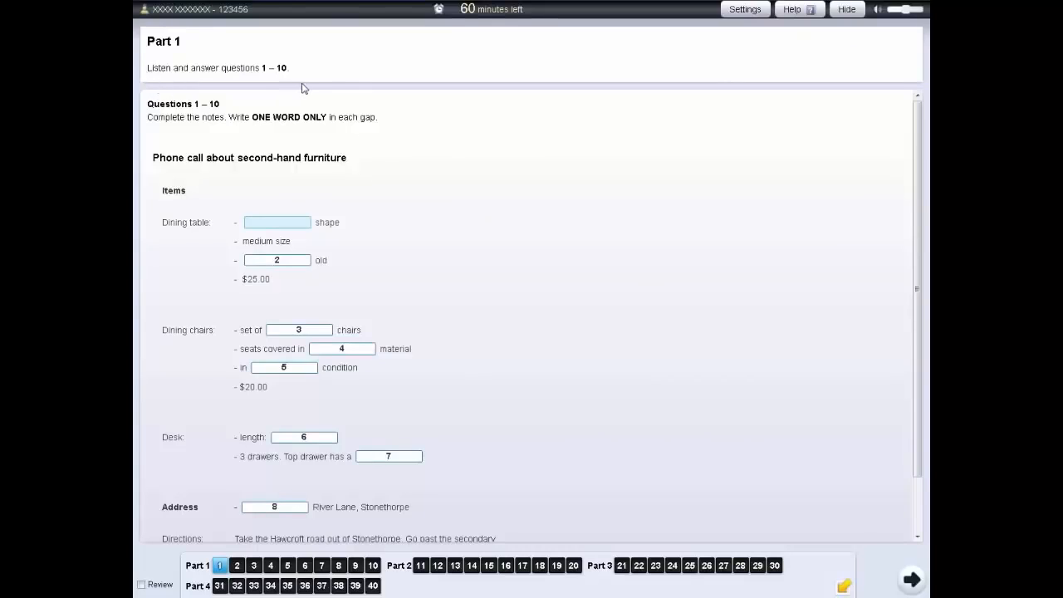
pyautogui.moveTo(229, 402)
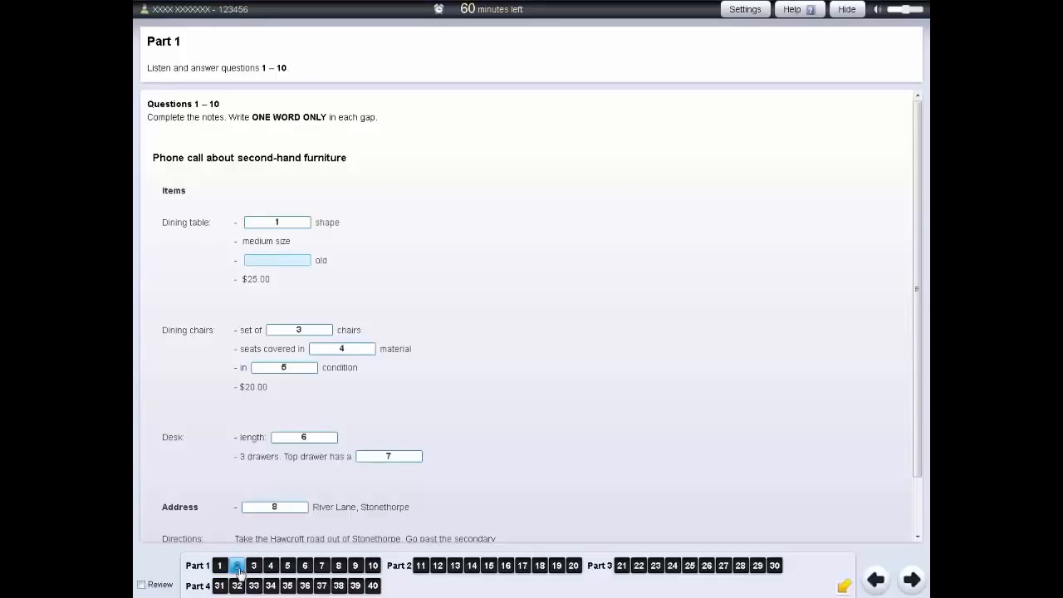
pyautogui.click(236, 565)
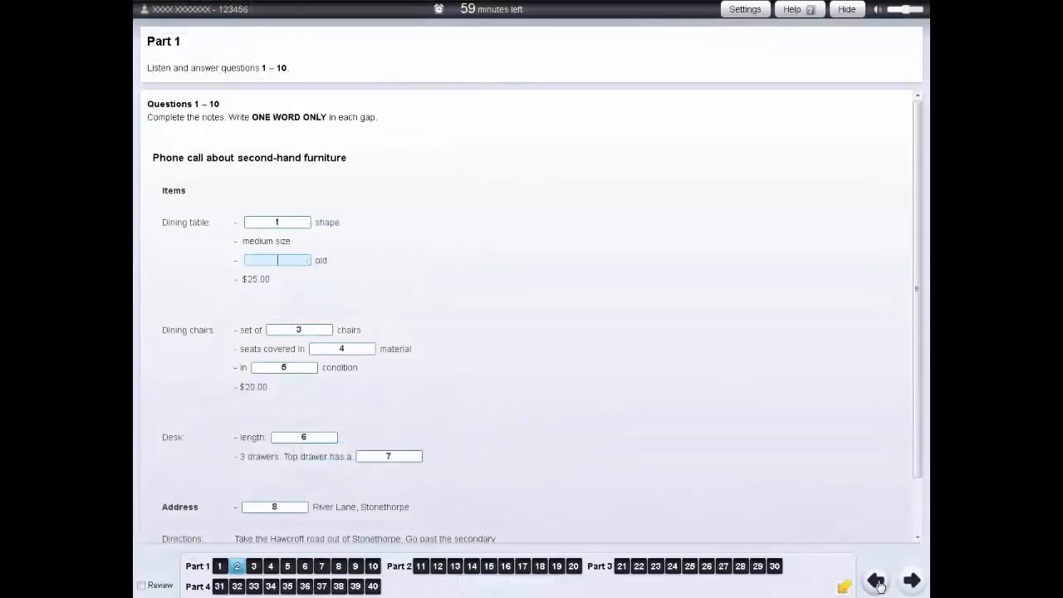
pyautogui.moveTo(315, 238)
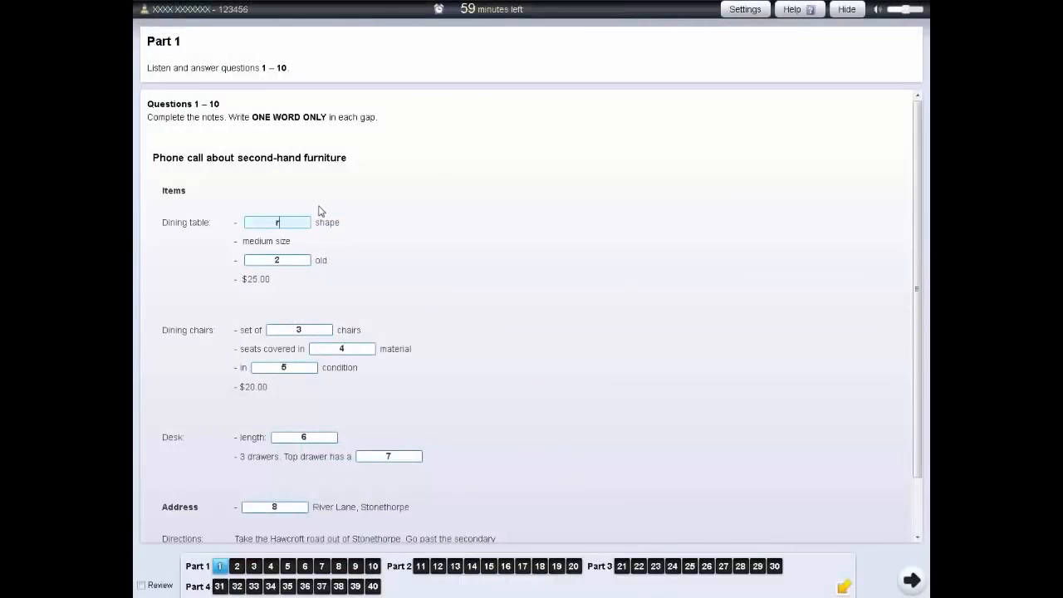
# Enter 'round' as the dining table shape for question 1 and scroll down
pyautogui.write('round')
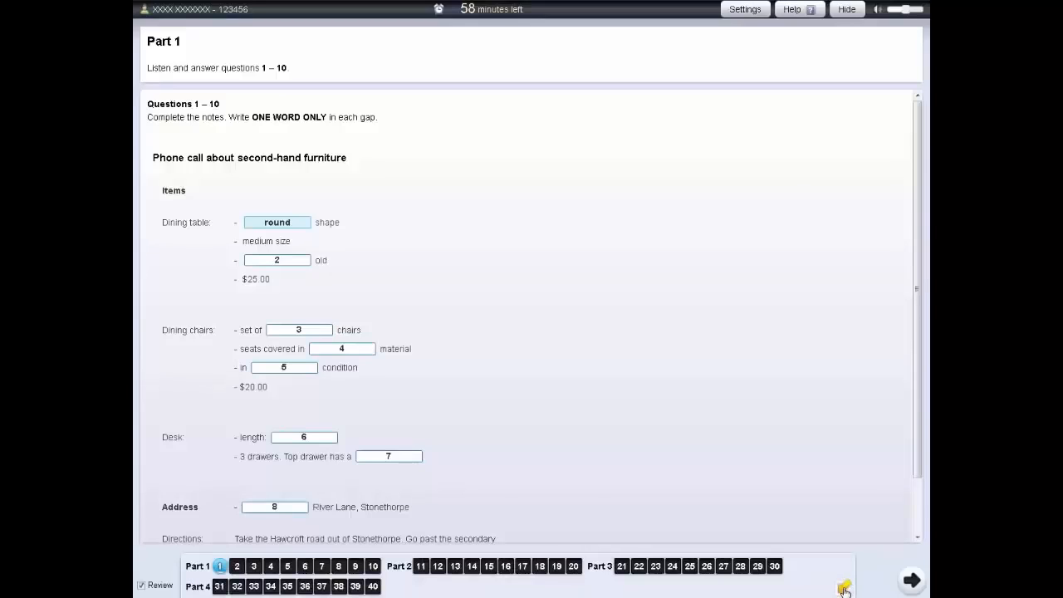
pyautogui.moveTo(892, 392)
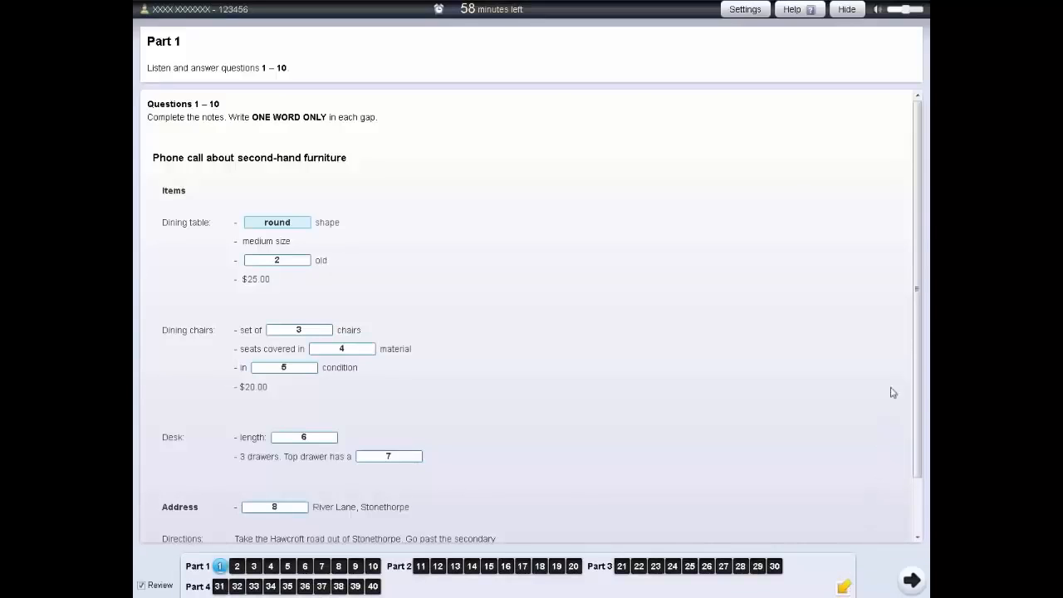
pyautogui.scroll(-3)
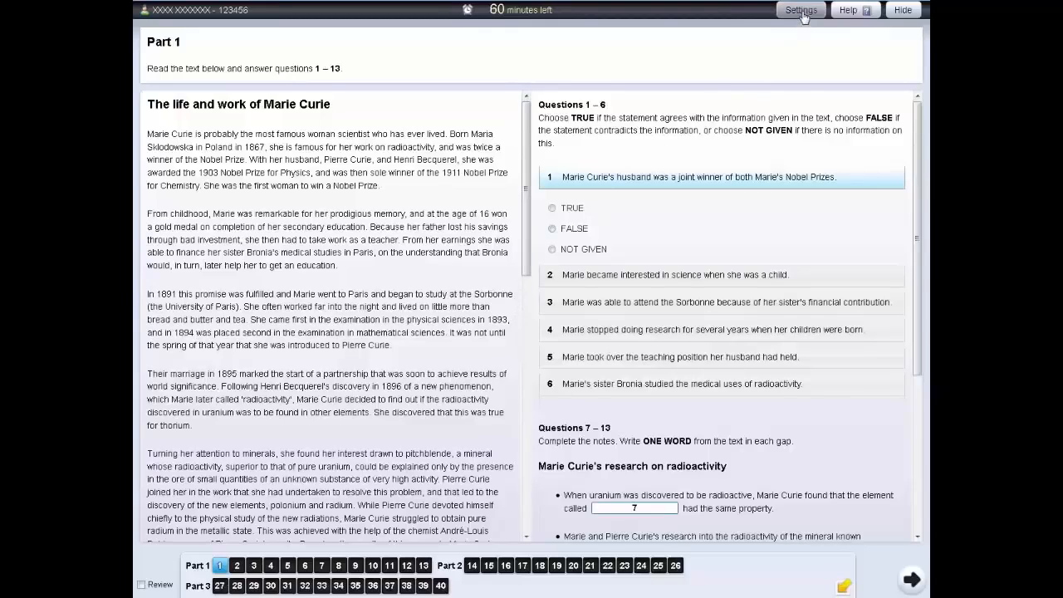
# Open the Settings dialog showing text size, colour and screen resolution options
pyautogui.click(799, 9)
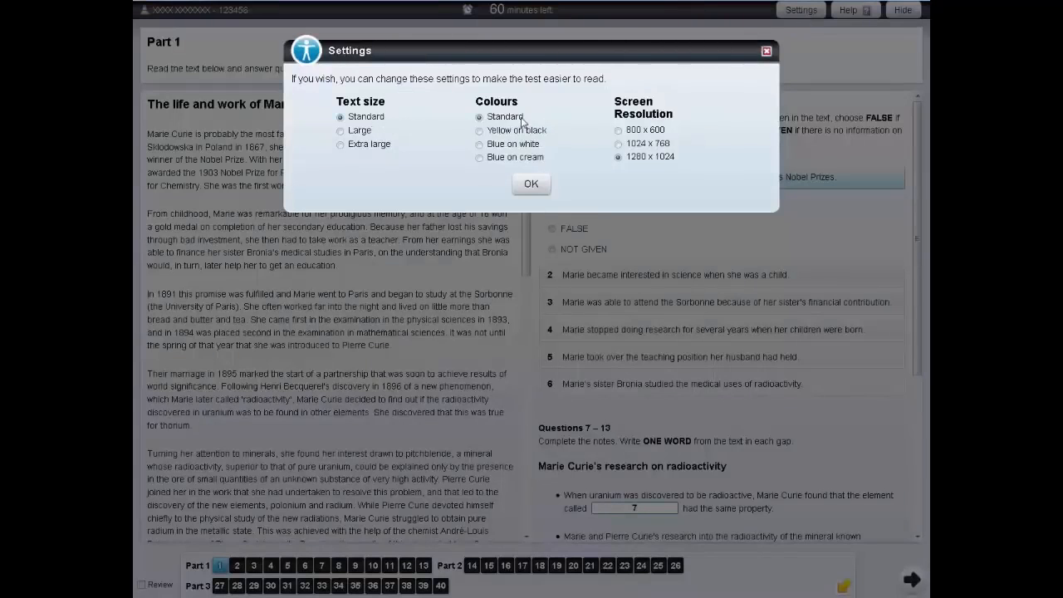
pyautogui.moveTo(732, 68)
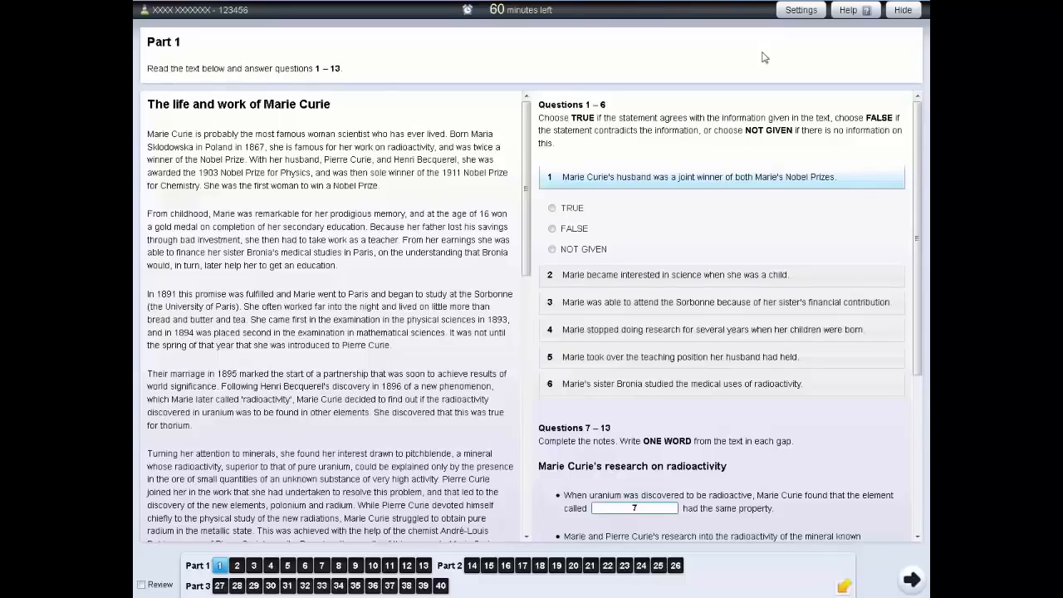
pyautogui.moveTo(855, 10)
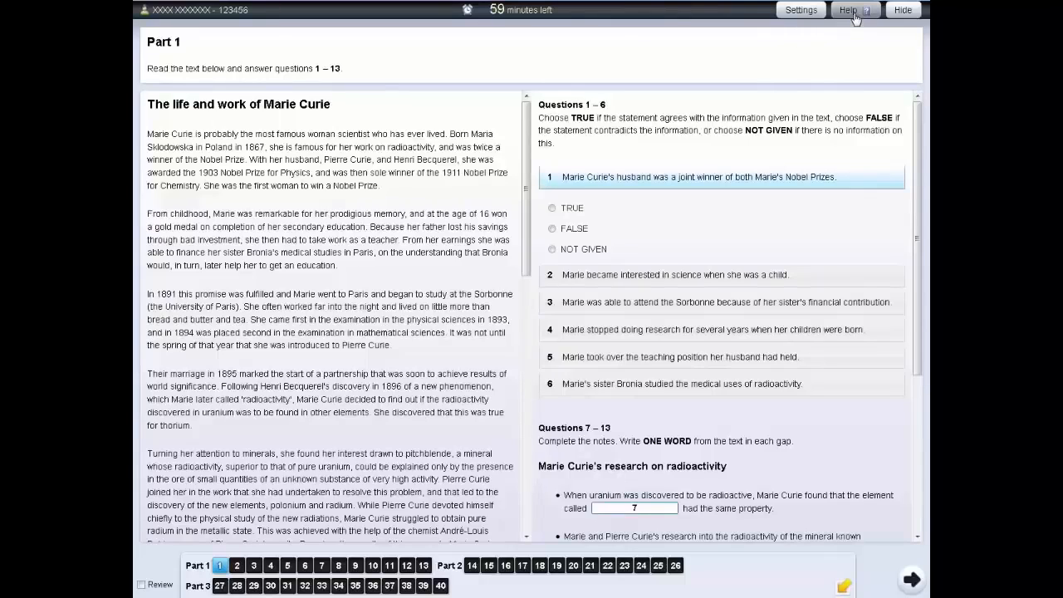
pyautogui.click(848, 10)
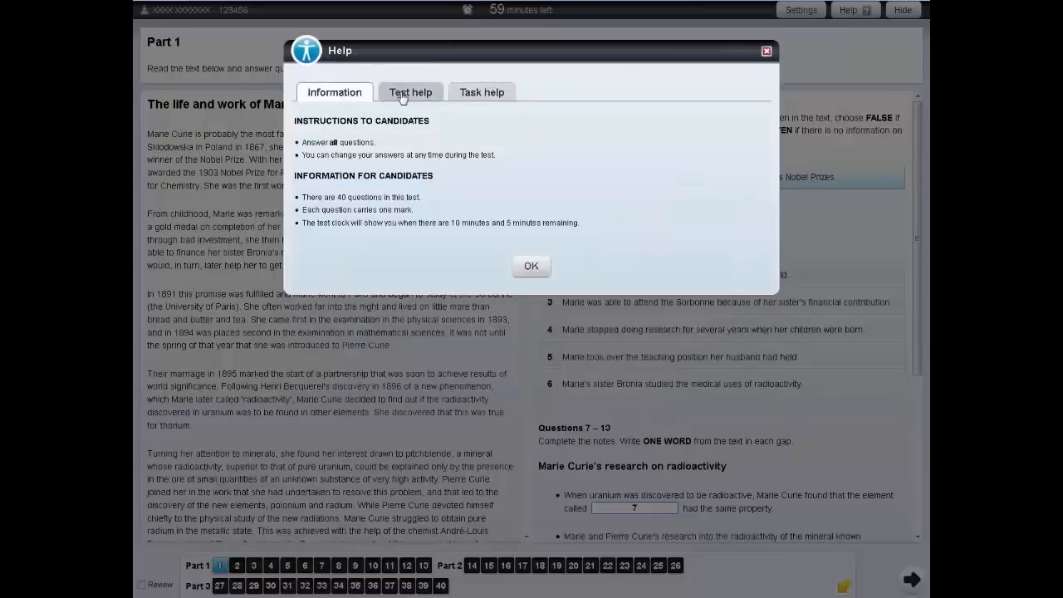
pyautogui.click(409, 92)
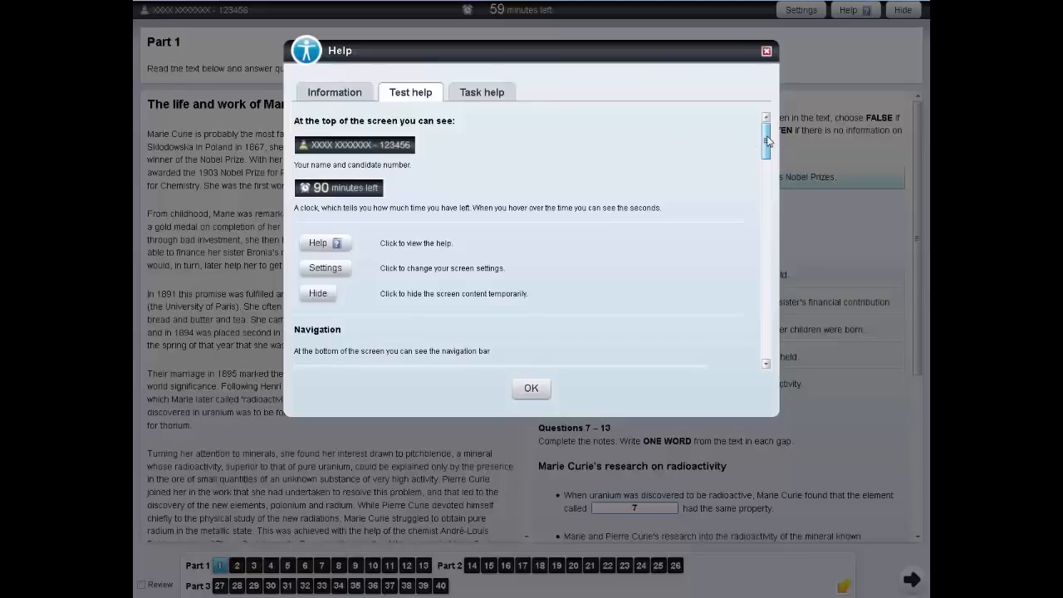
pyautogui.scroll(-3)
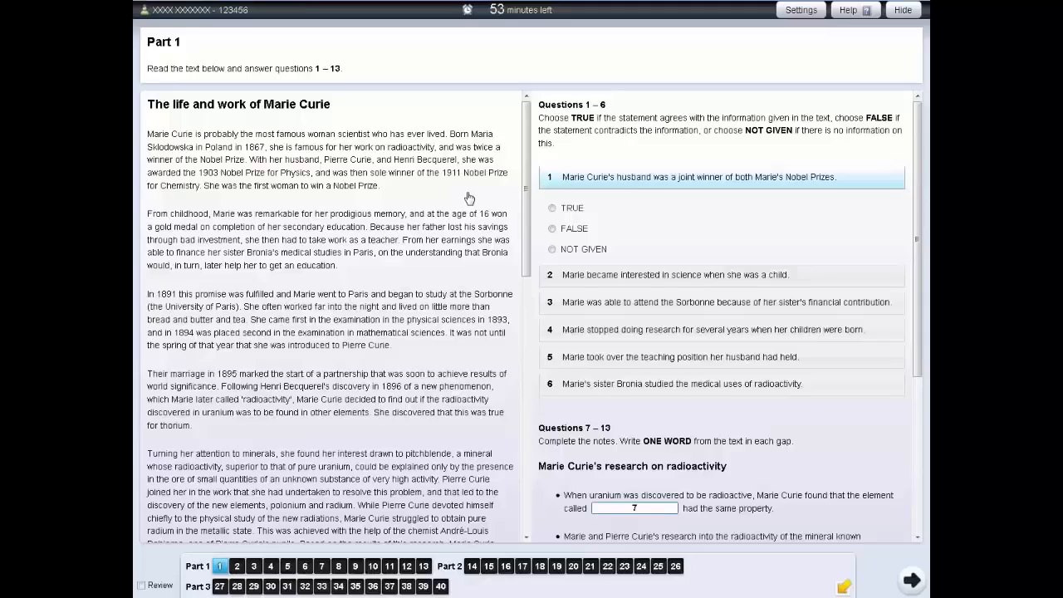
pyautogui.moveTo(764, 71)
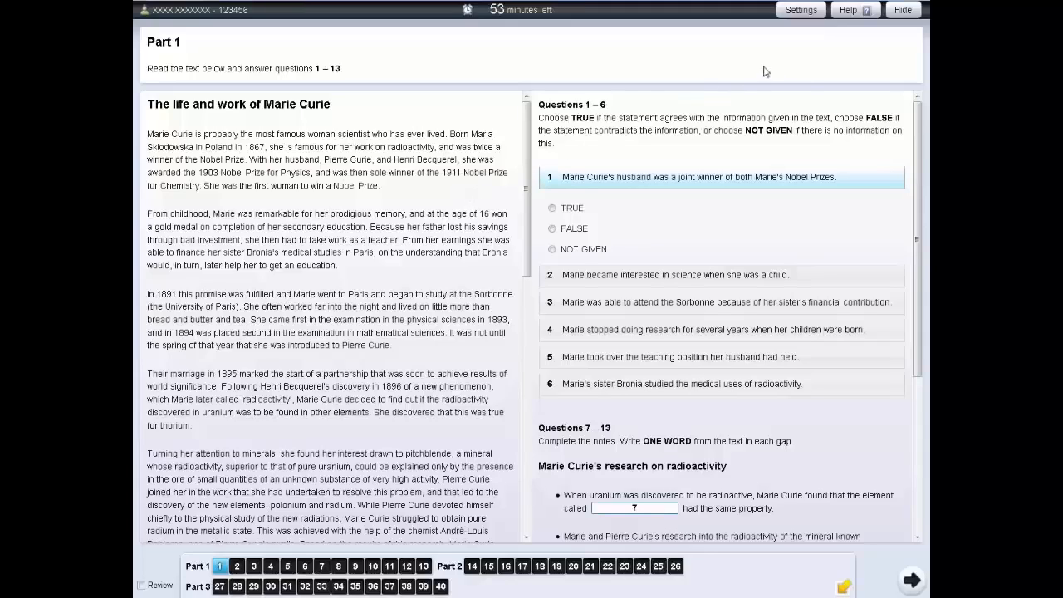
pyautogui.moveTo(903, 10)
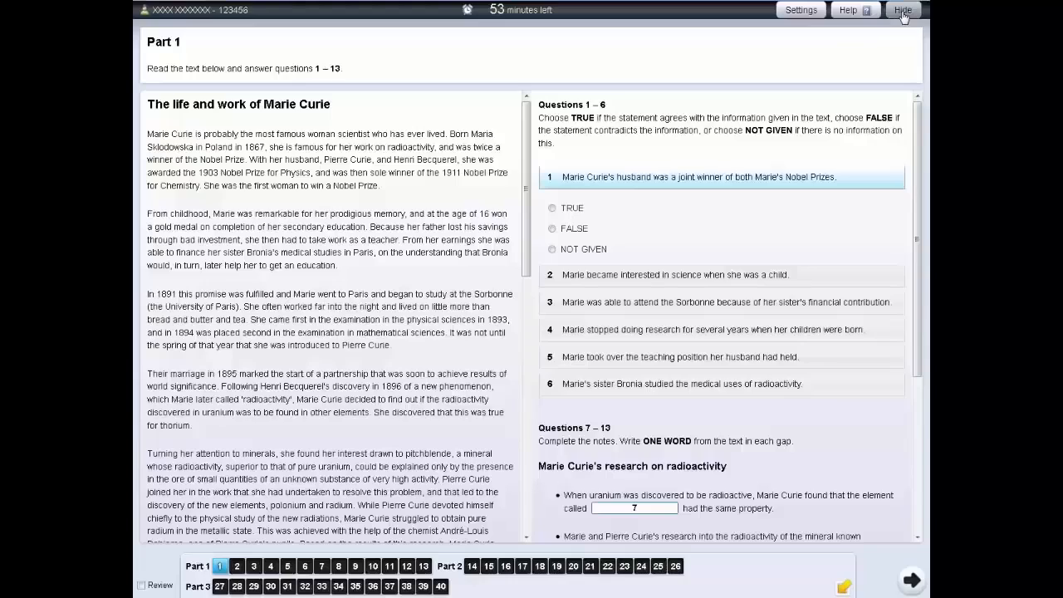
pyautogui.click(901, 9)
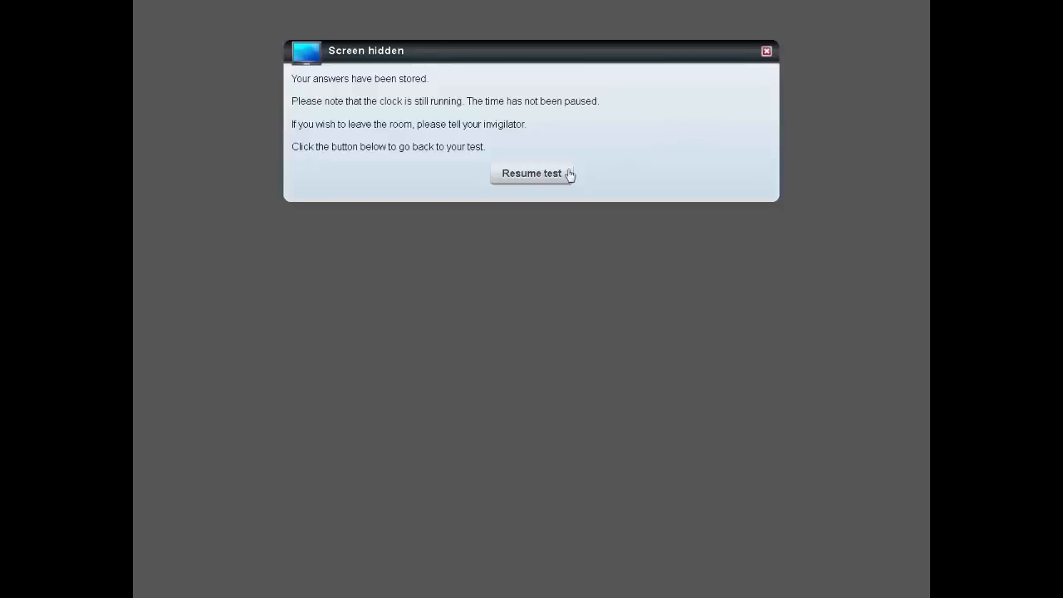
pyautogui.click(531, 174)
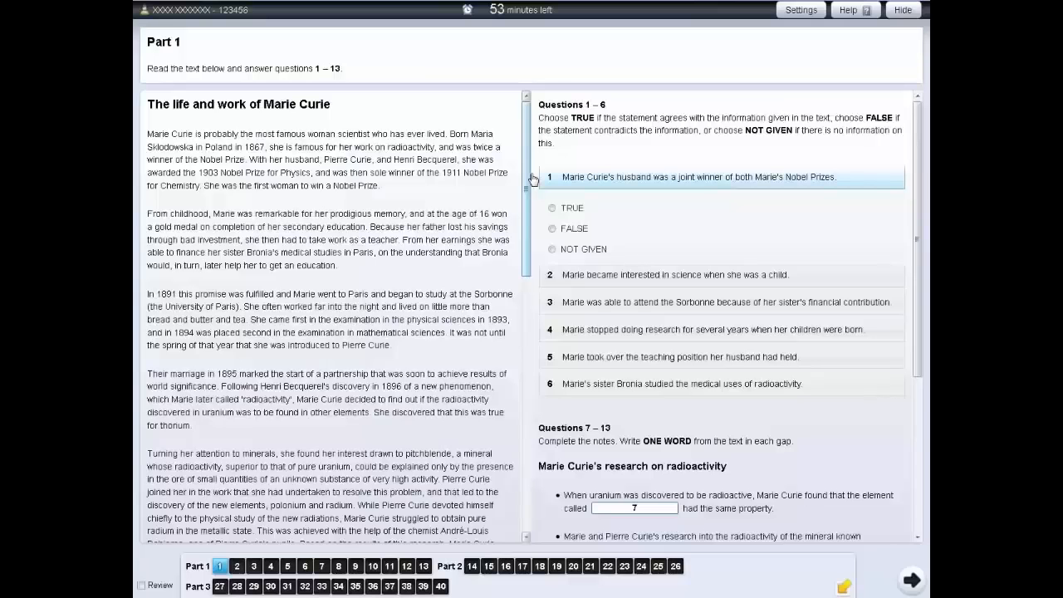